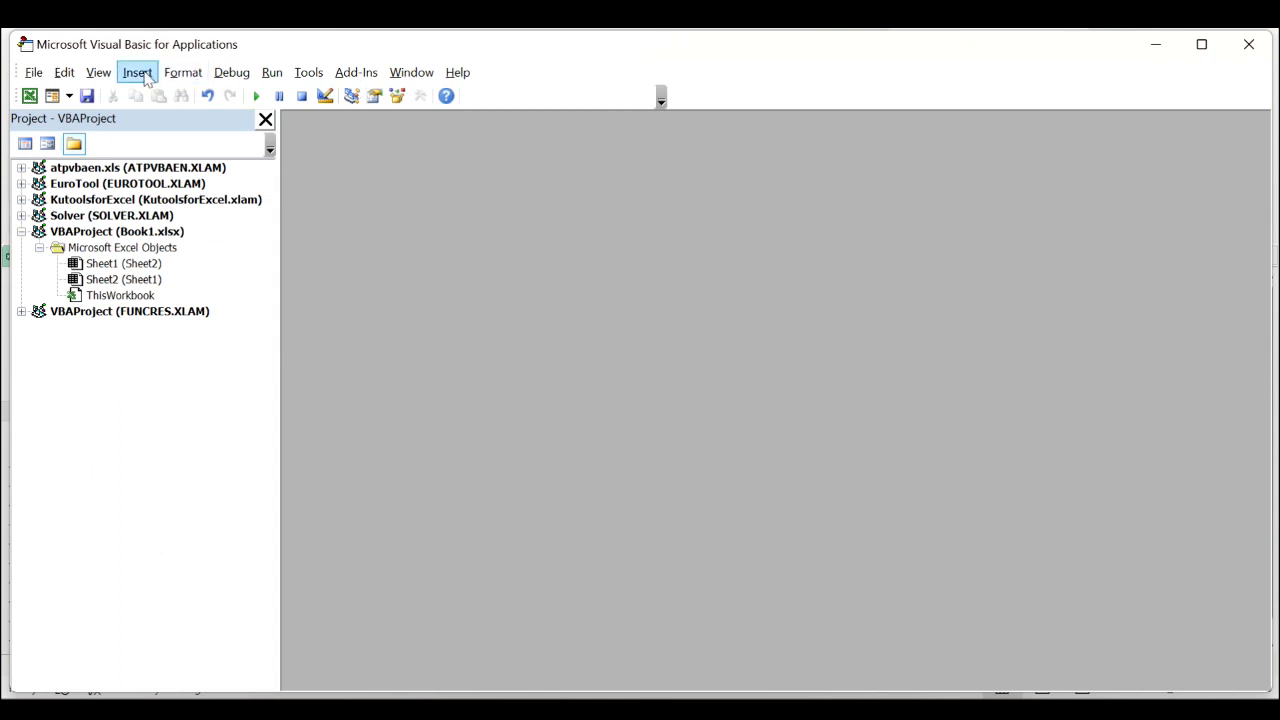
Add a new empty Module1 to VBAProject (Book1.xlsx) via Insert > Module.
{"action": "left_click", "coordinate": [136, 72]}
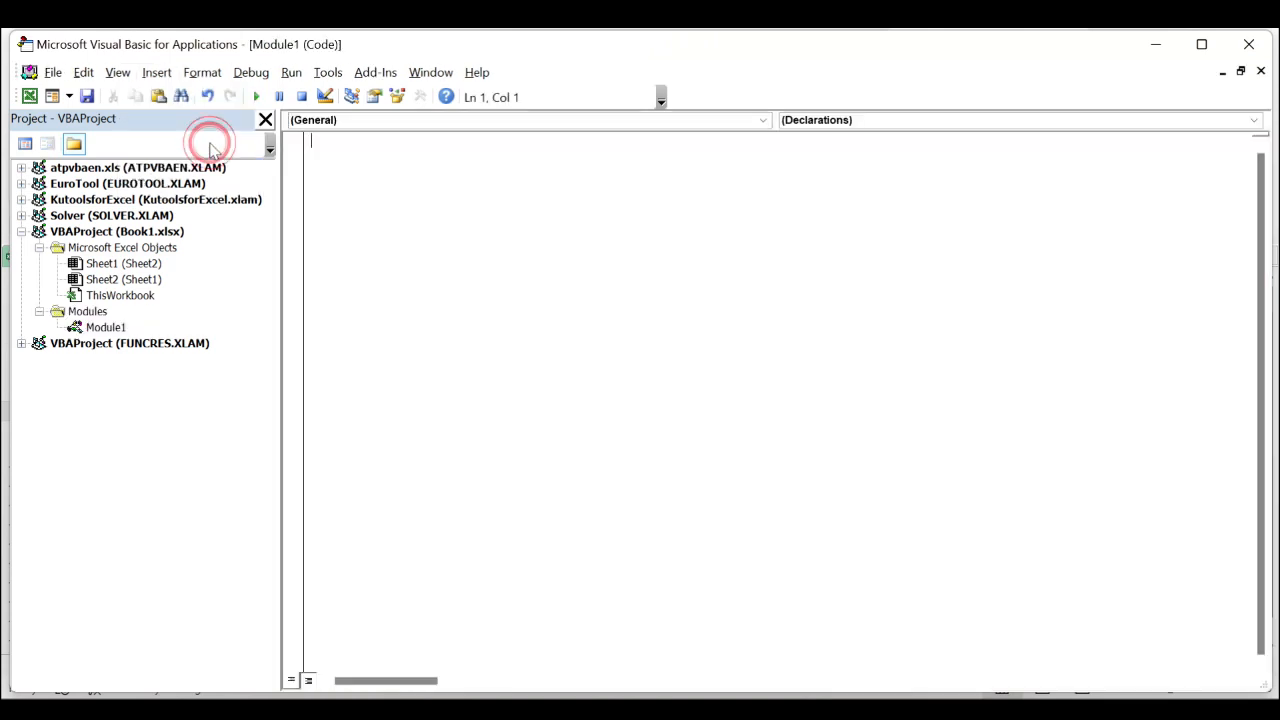